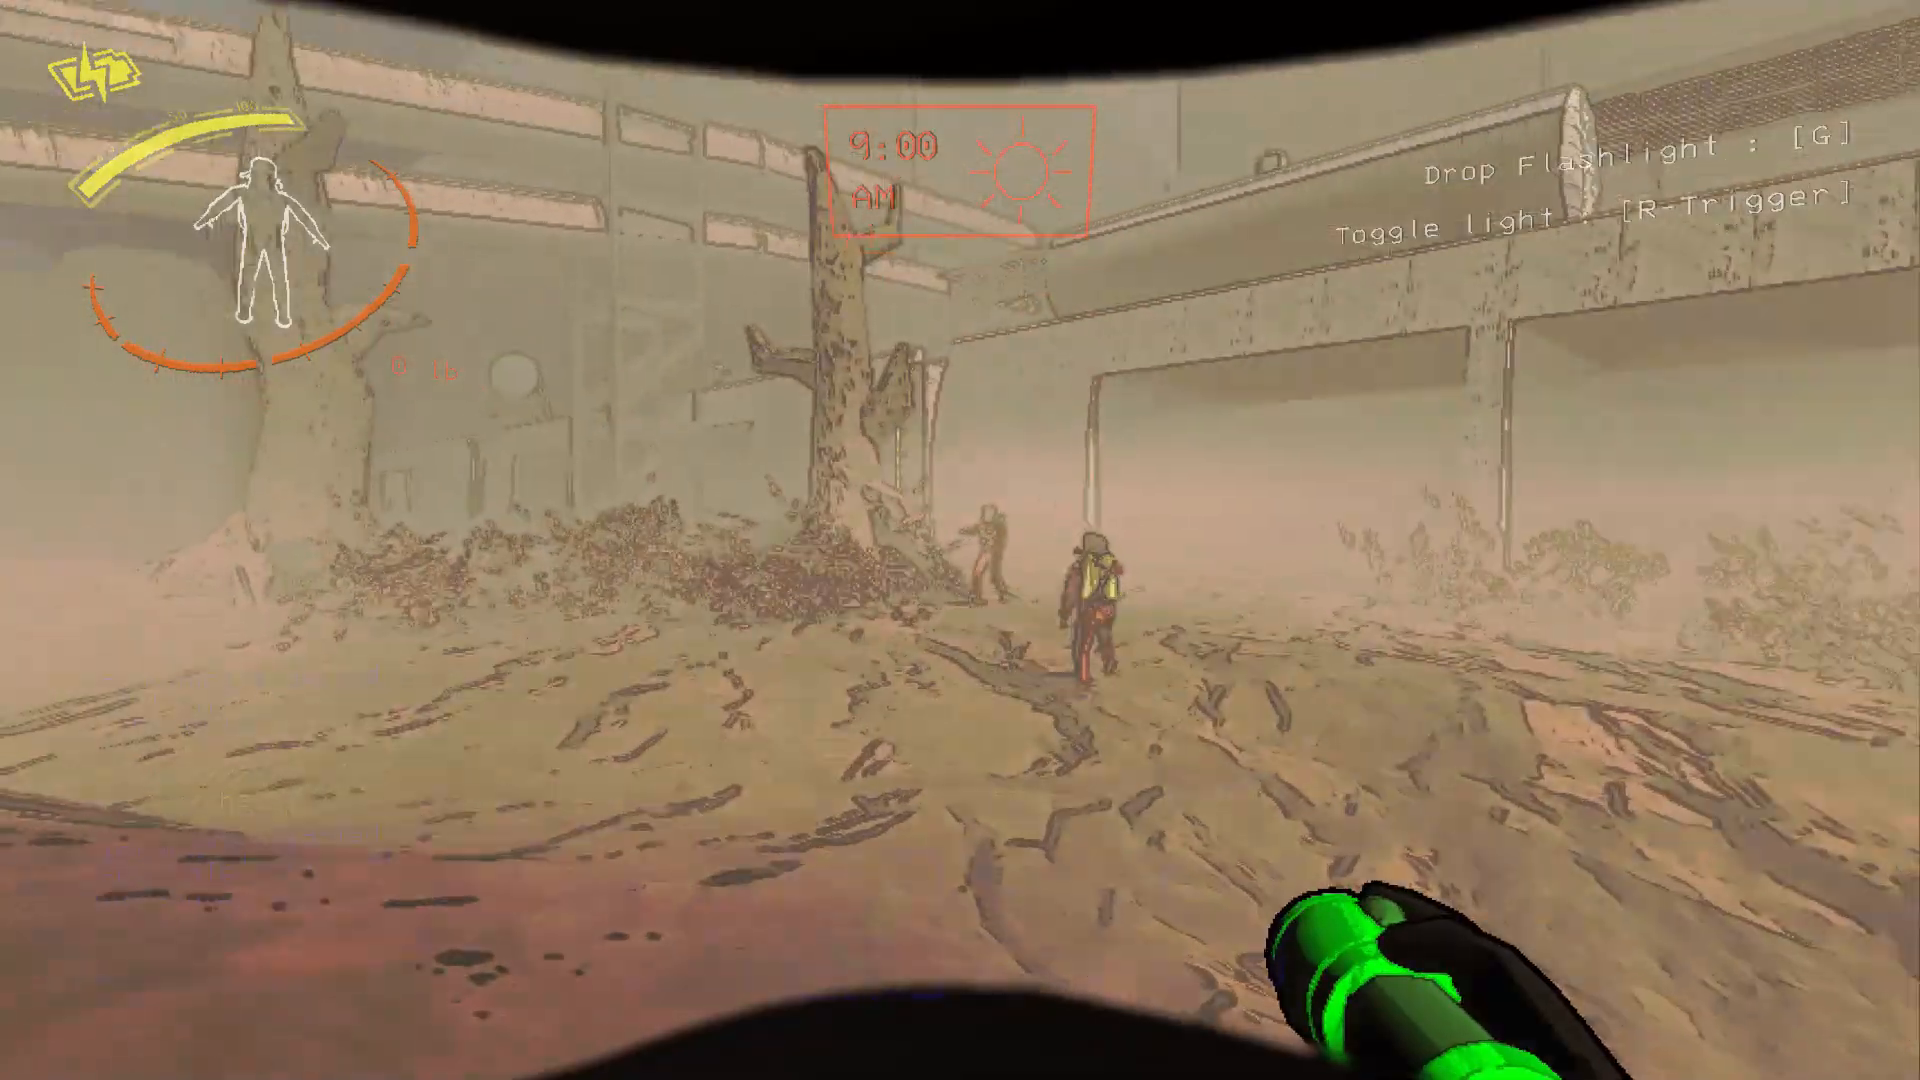
pyautogui.moveTo(960, 540)
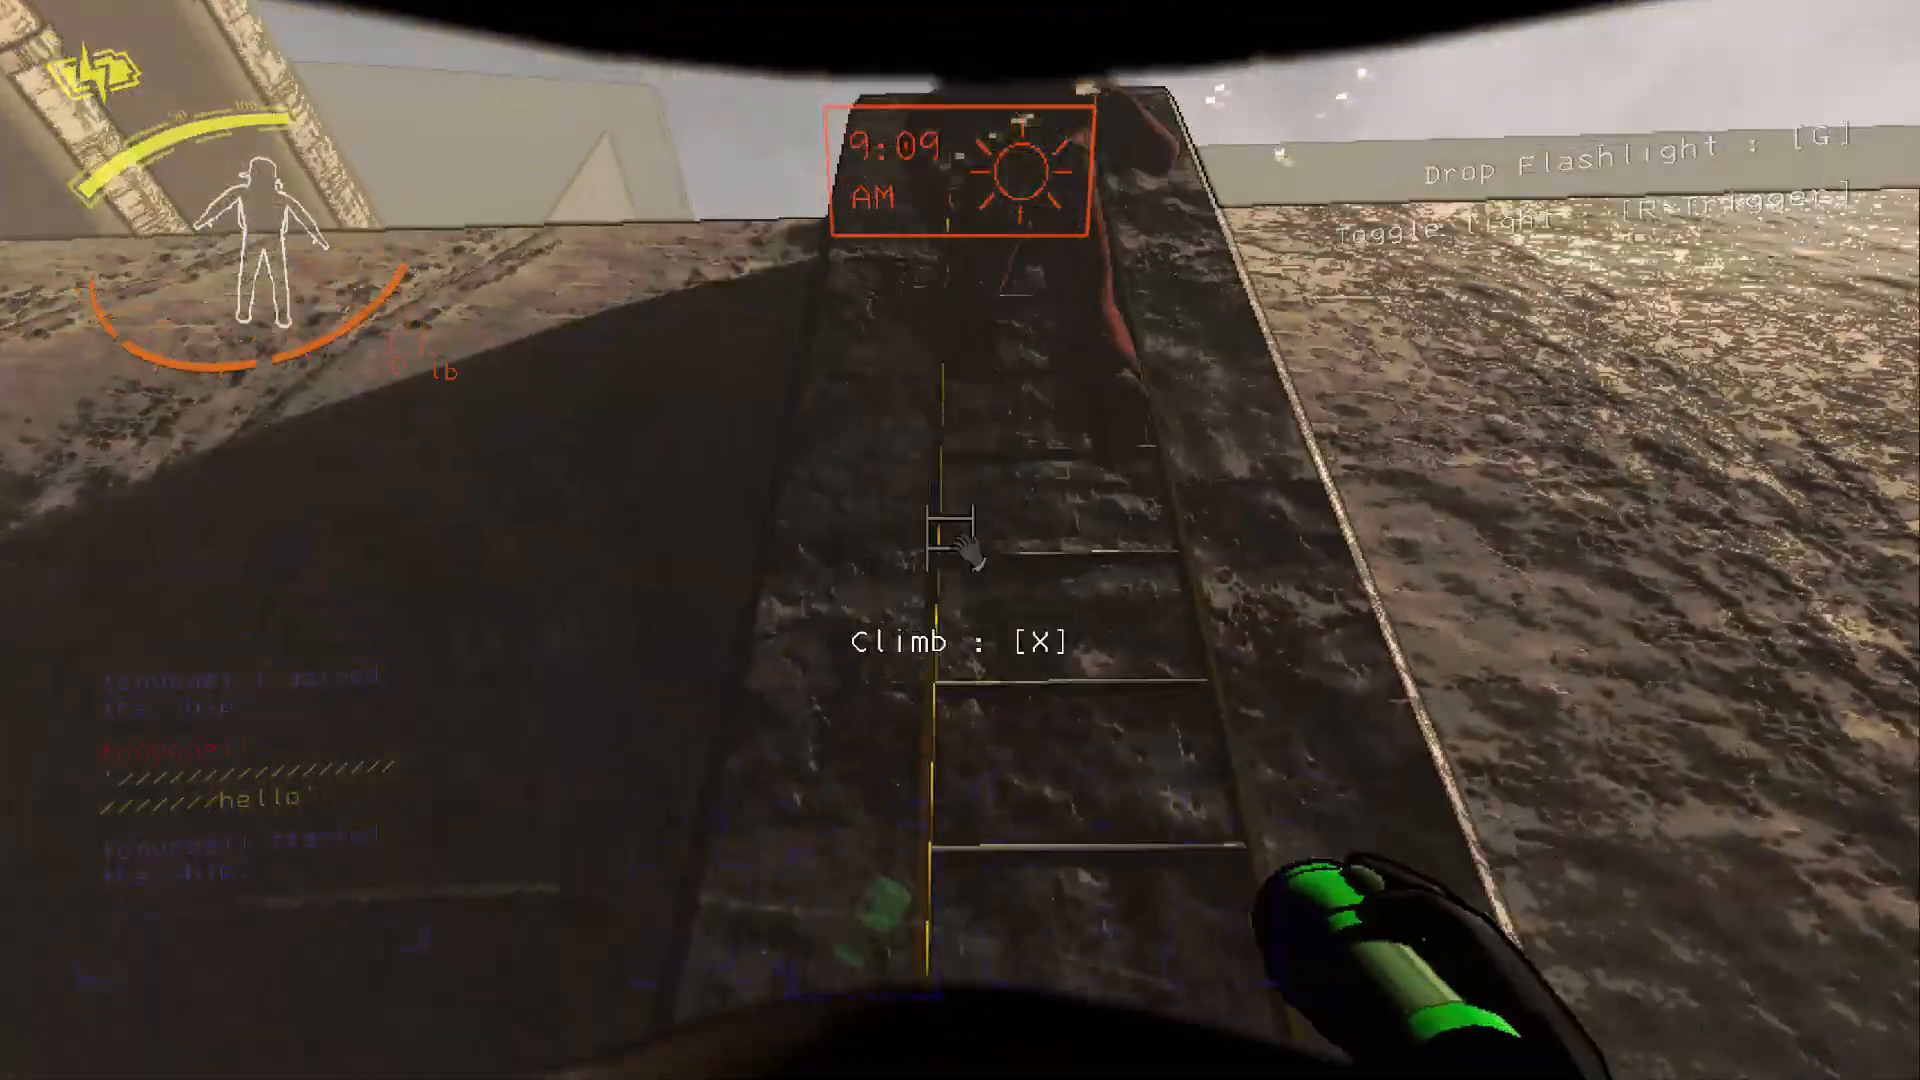
# Step: Climb the ladder up the rock face toward the facility entrance
pyautogui.press('x')
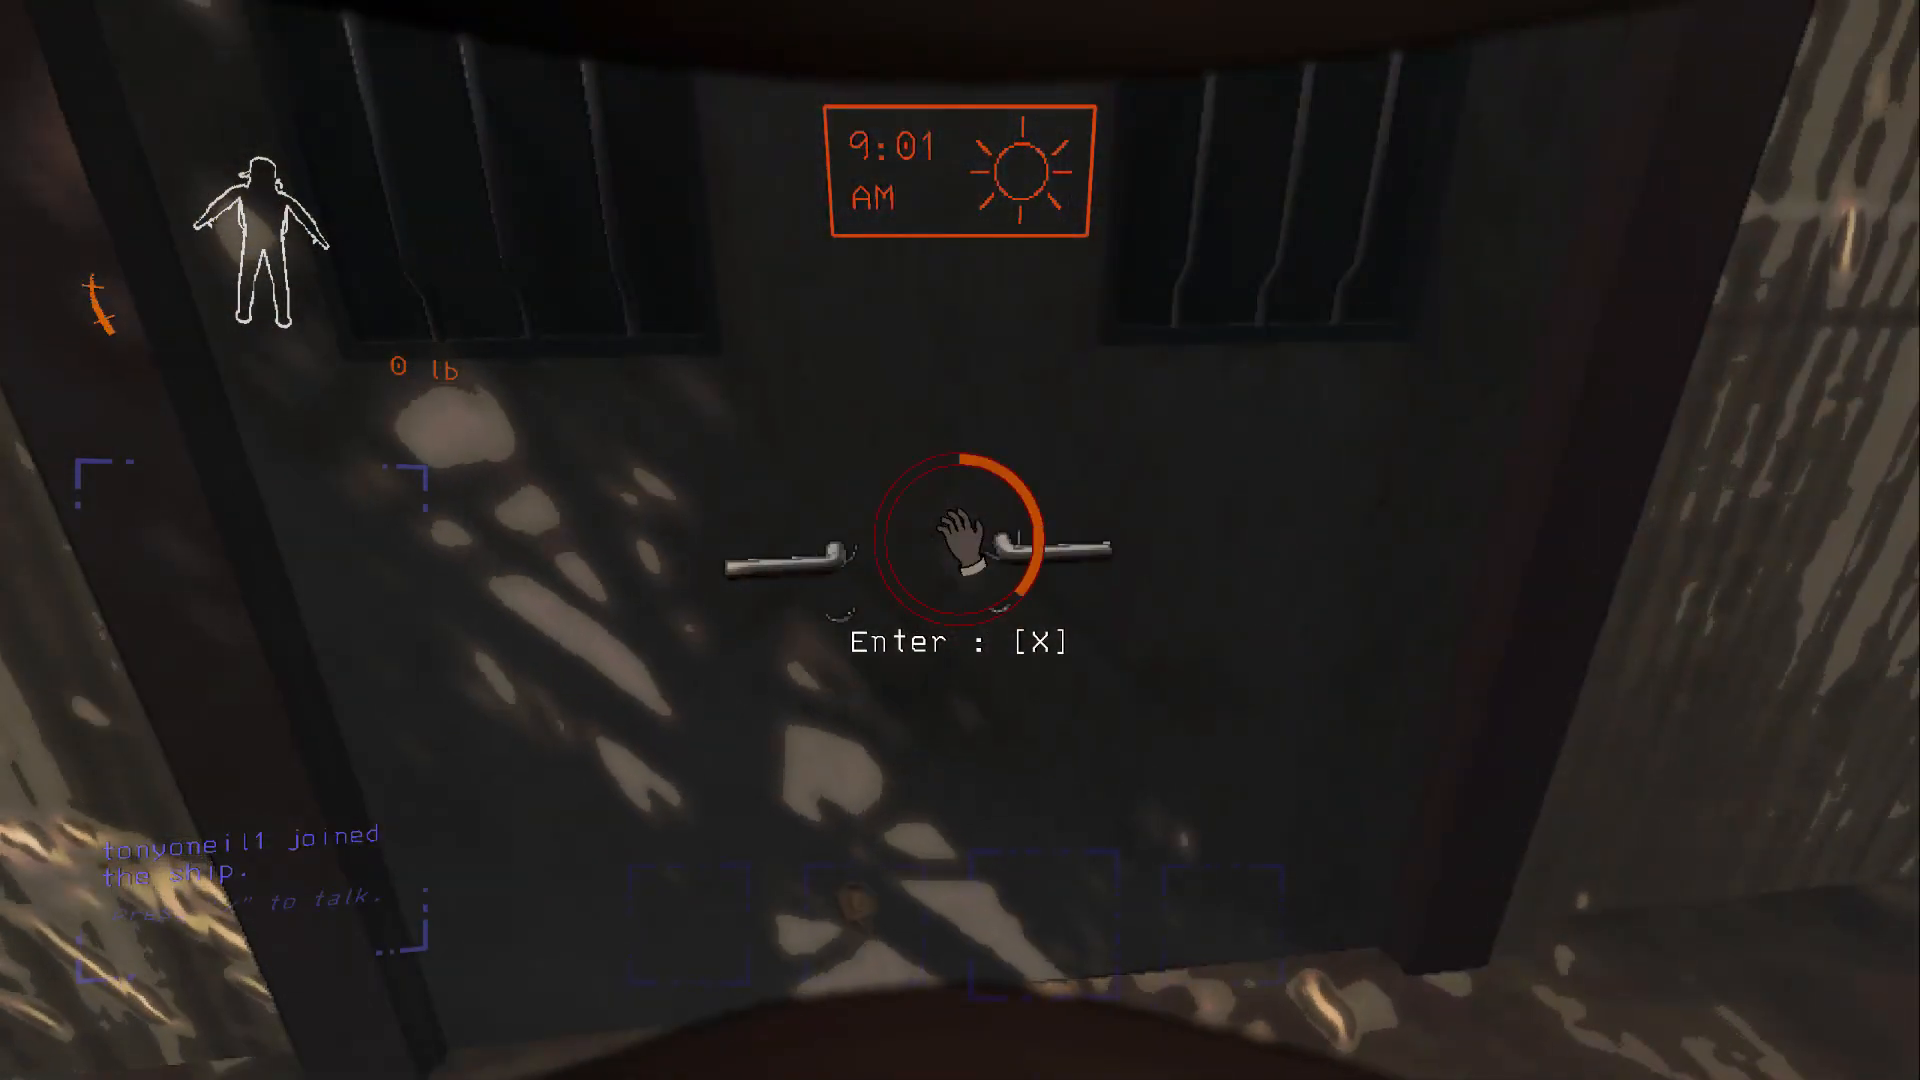
# Step: Enter the facility through the double doors and walk to the barred metal door
pyautogui.press('x')
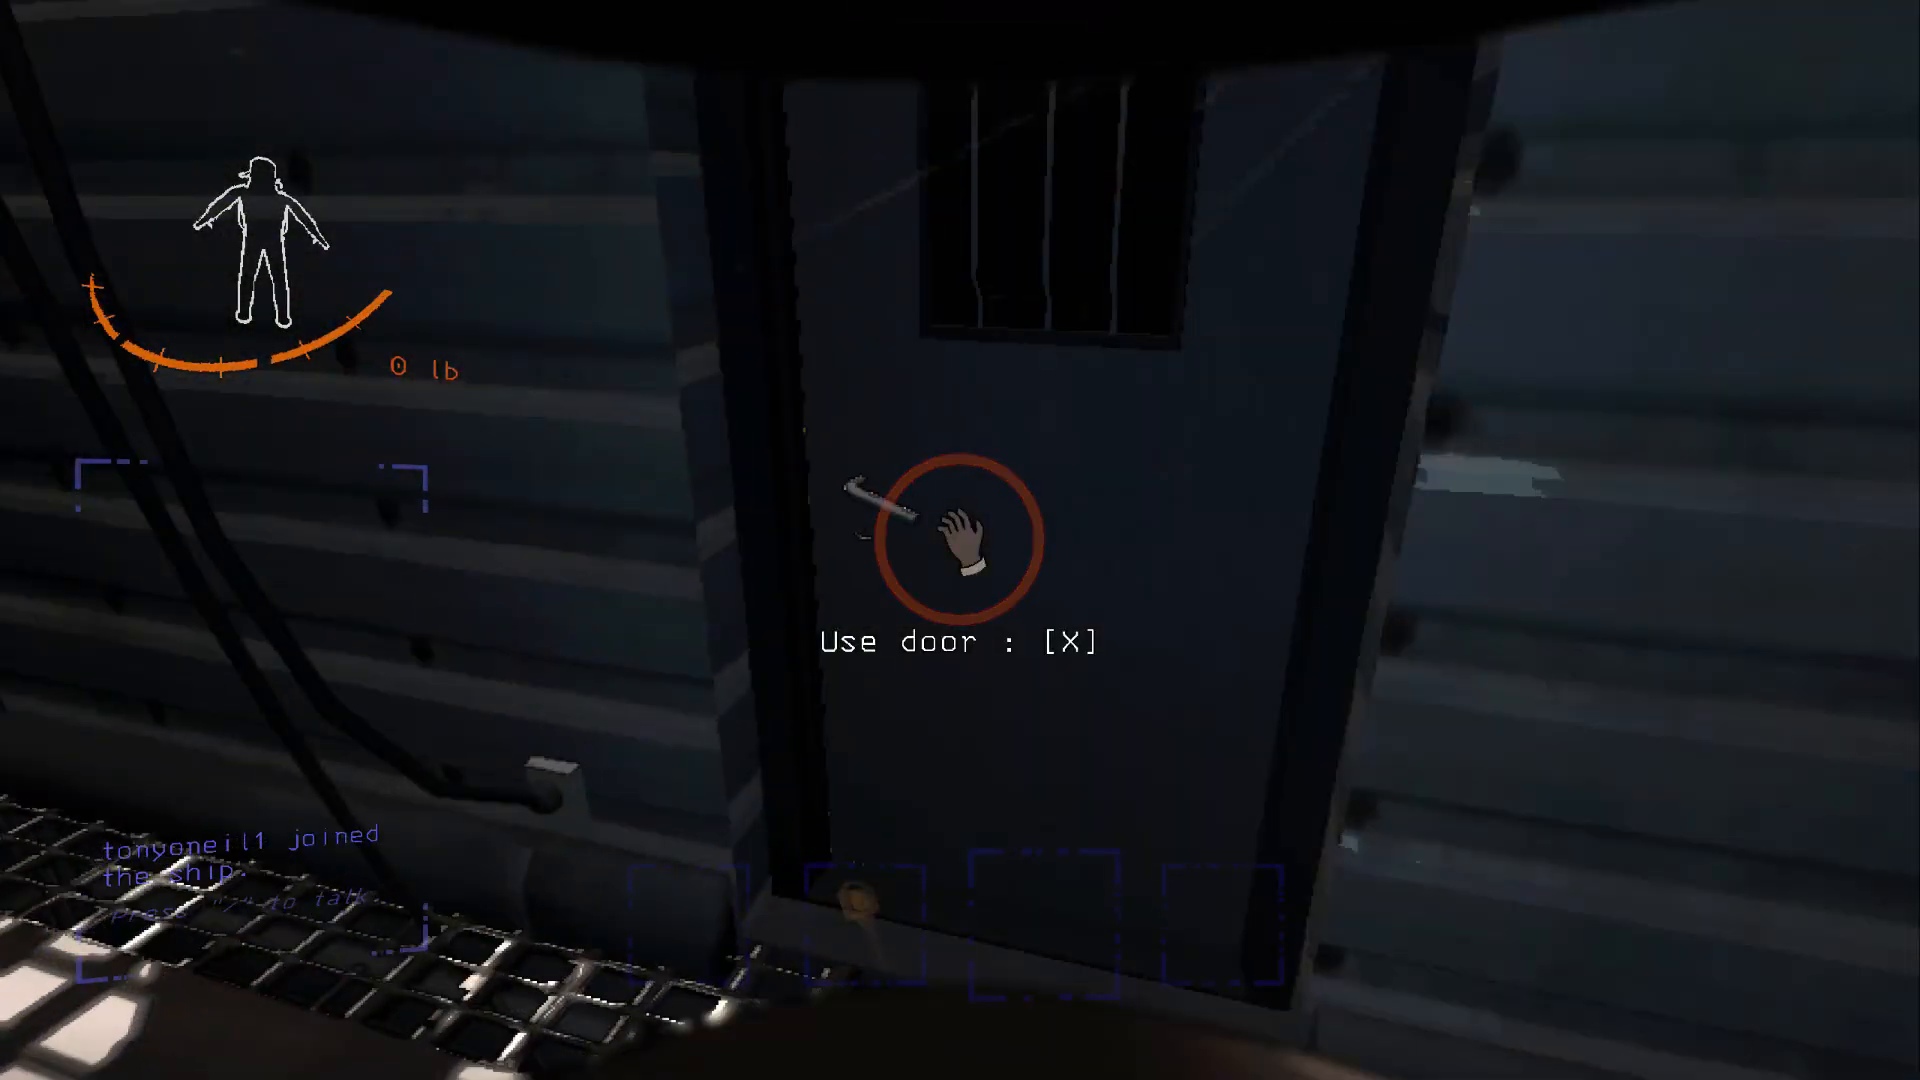
pyautogui.press('x')
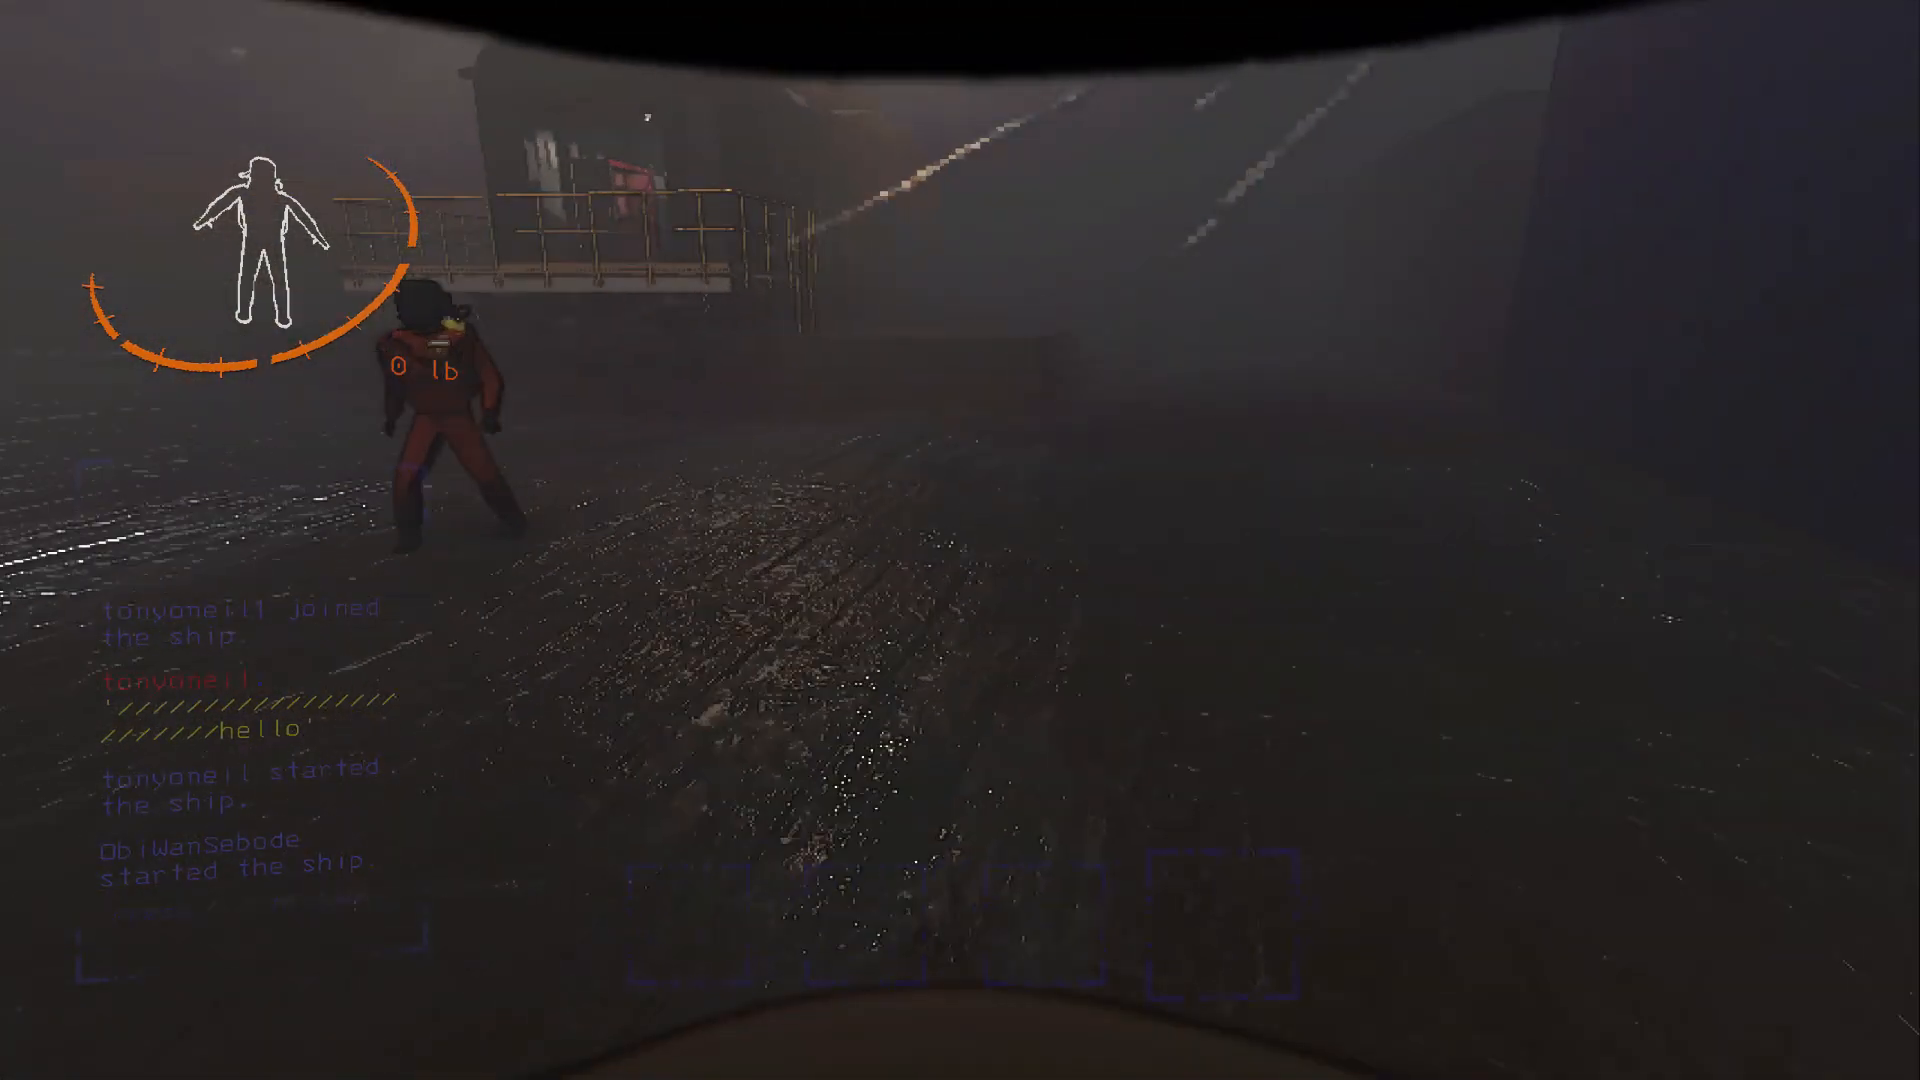
pyautogui.moveTo(960, 540)
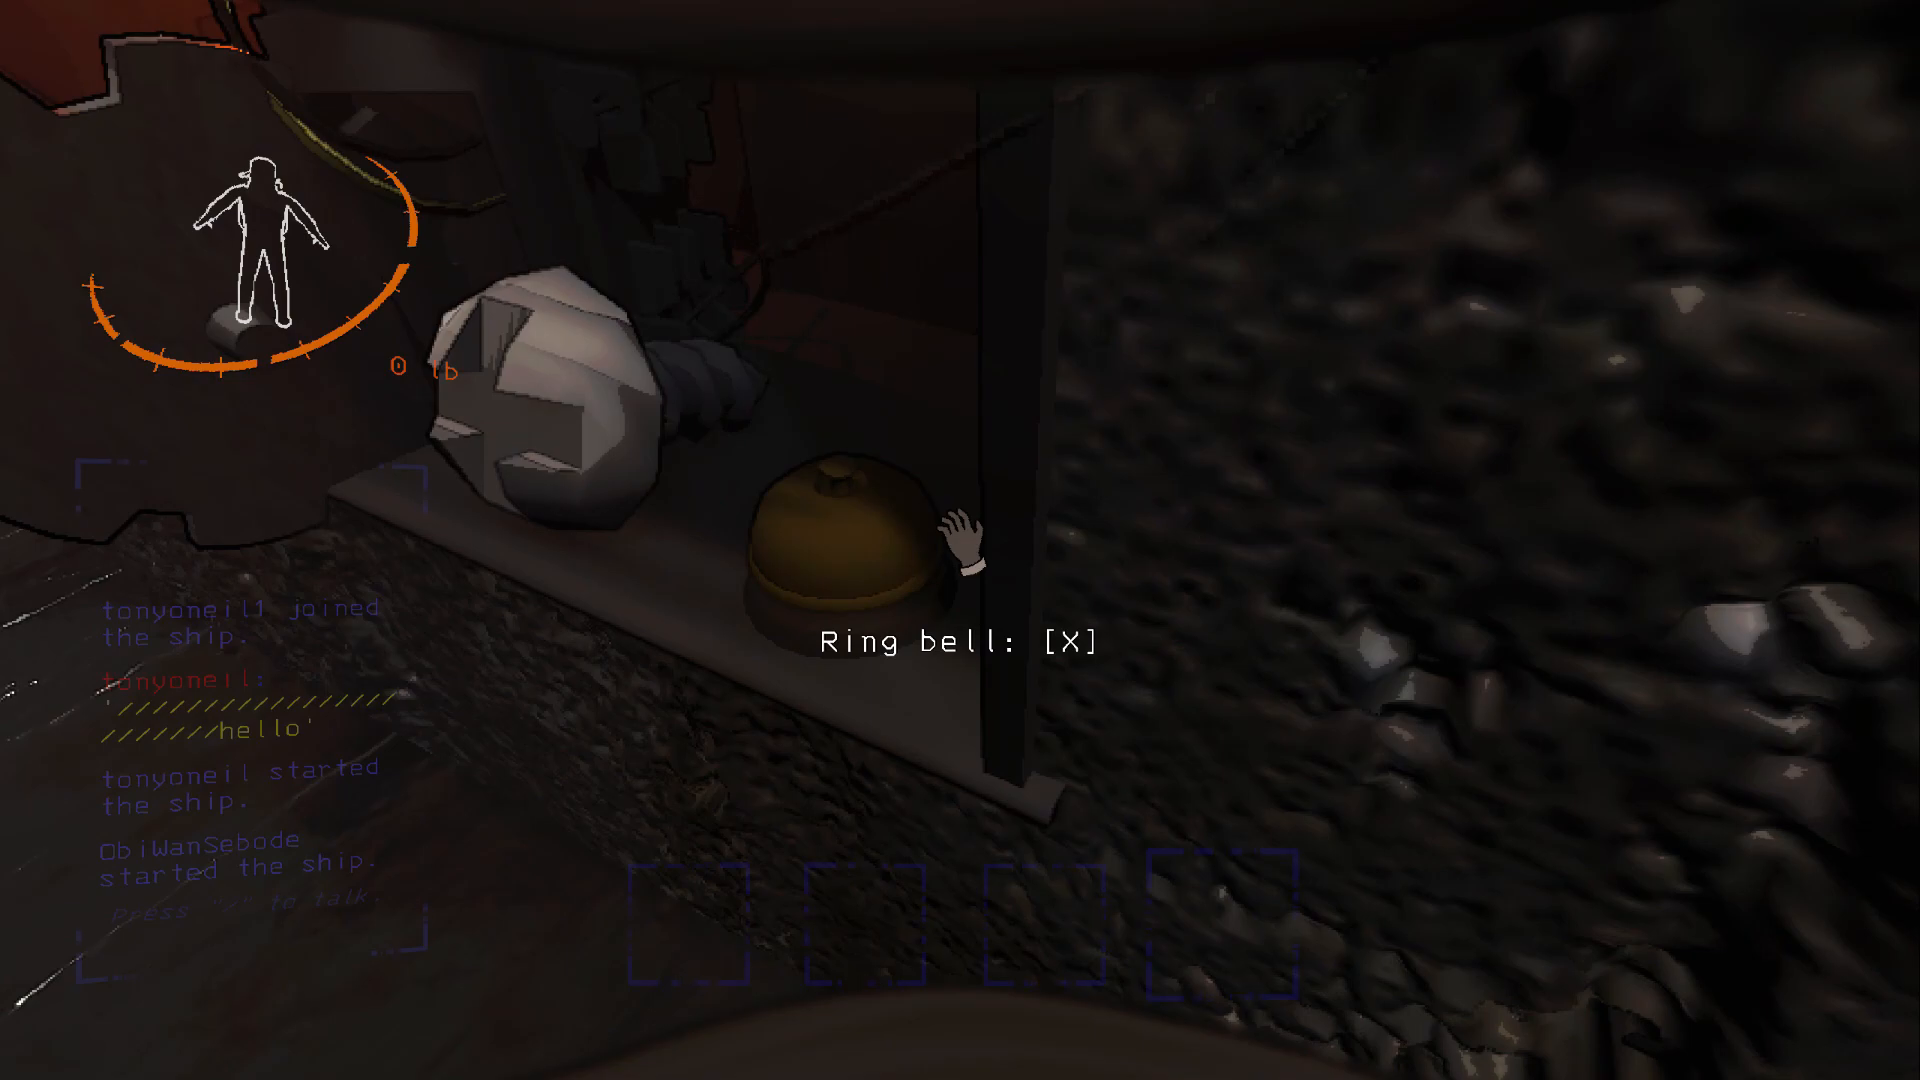